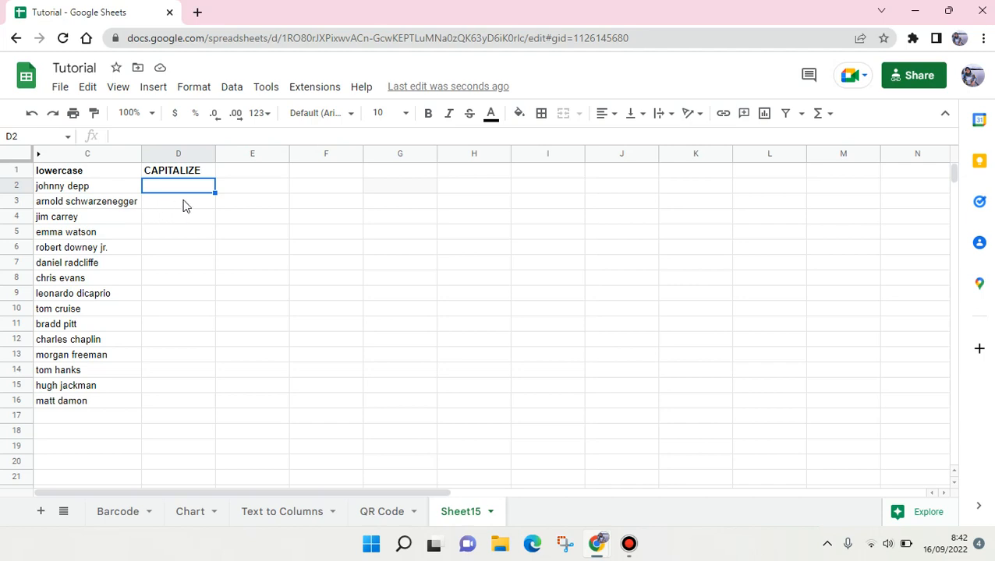
pyautogui.moveTo(112, 223)
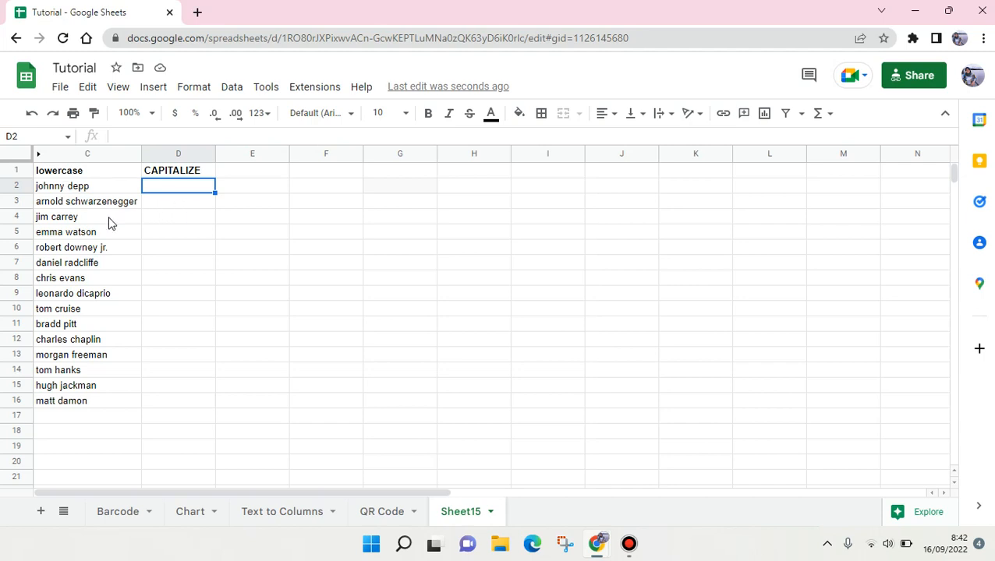
pyautogui.moveTo(36, 264)
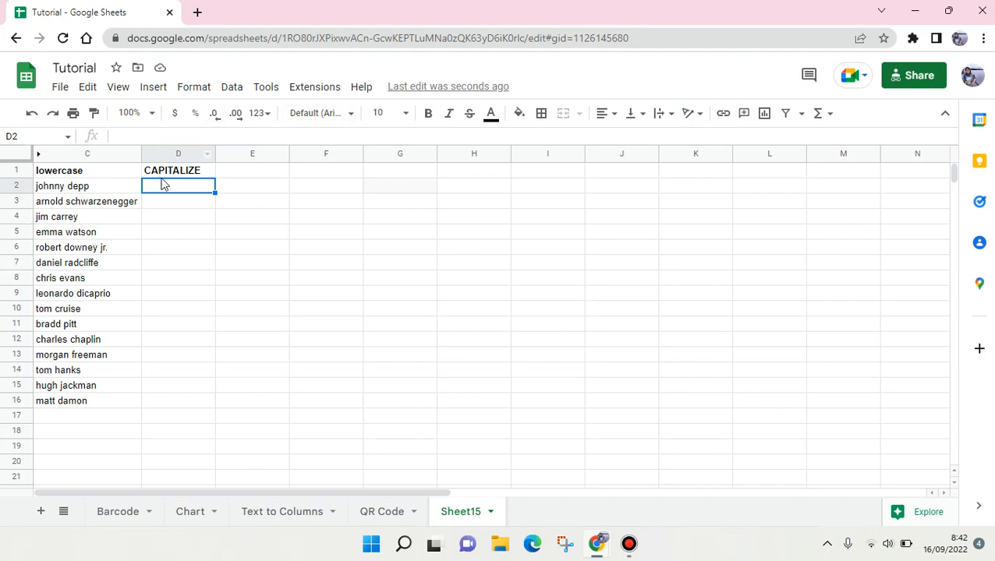
# Enter =UPPER(C2) in D2 so it shows JOHNNY DEPP.
pyautogui.write('JOH')
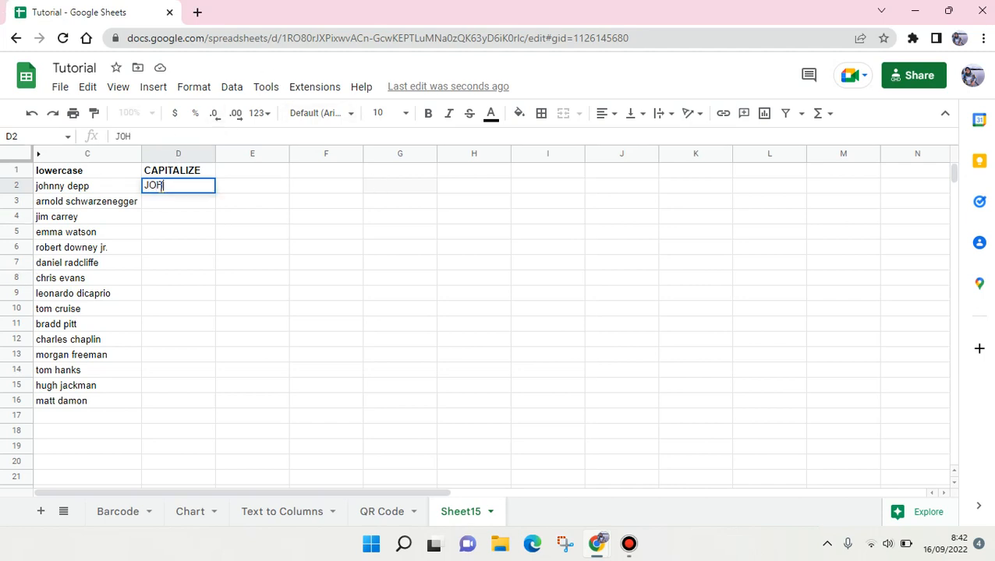
pyautogui.write('N')
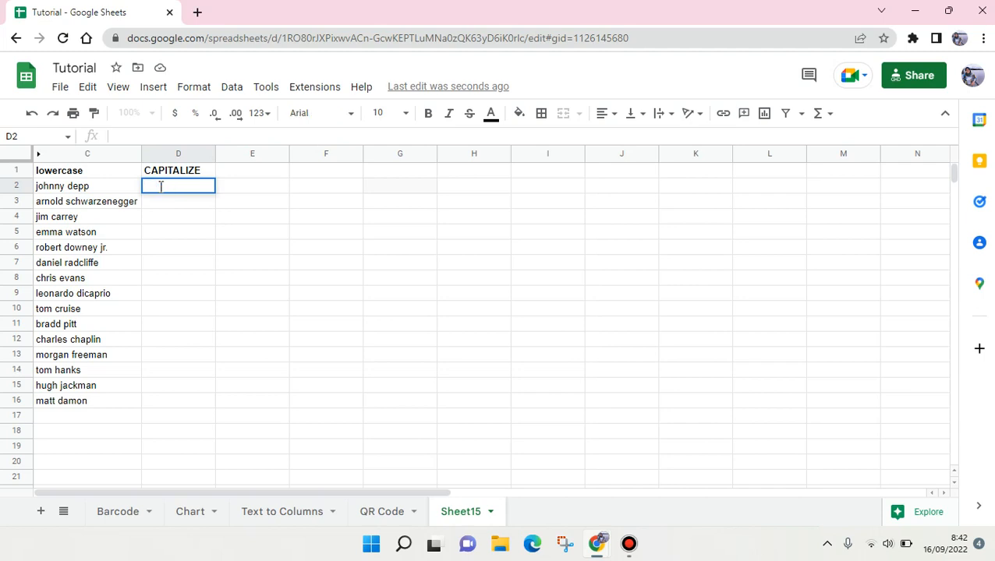
pyautogui.write('=')
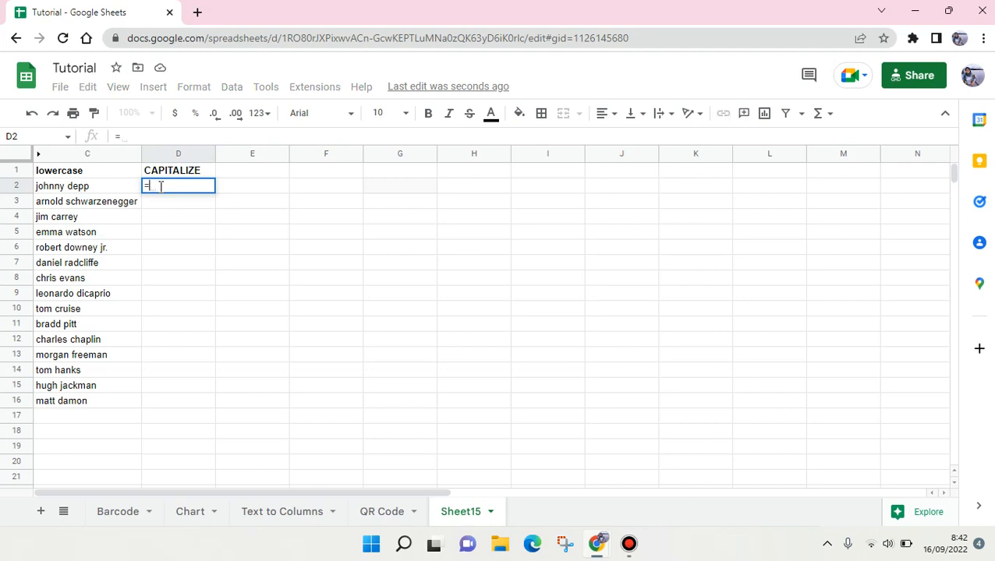
pyautogui.write('UPPE')
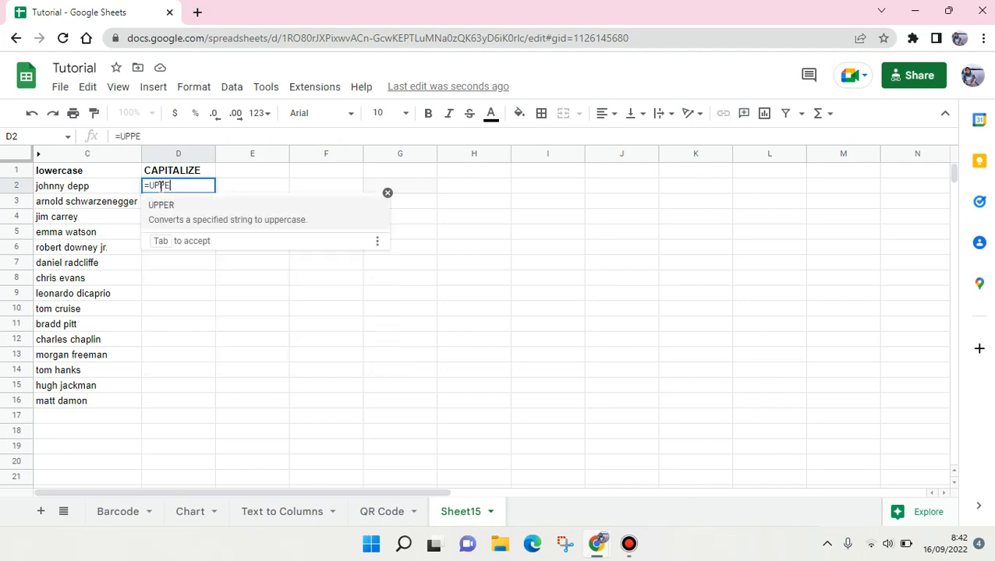
pyautogui.write('R(')
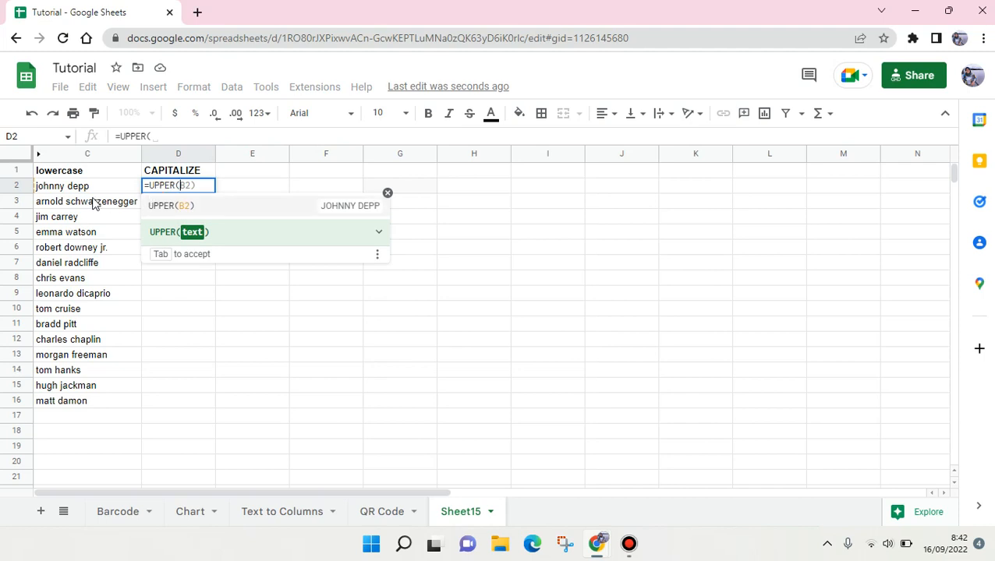
pyautogui.click(86, 185)
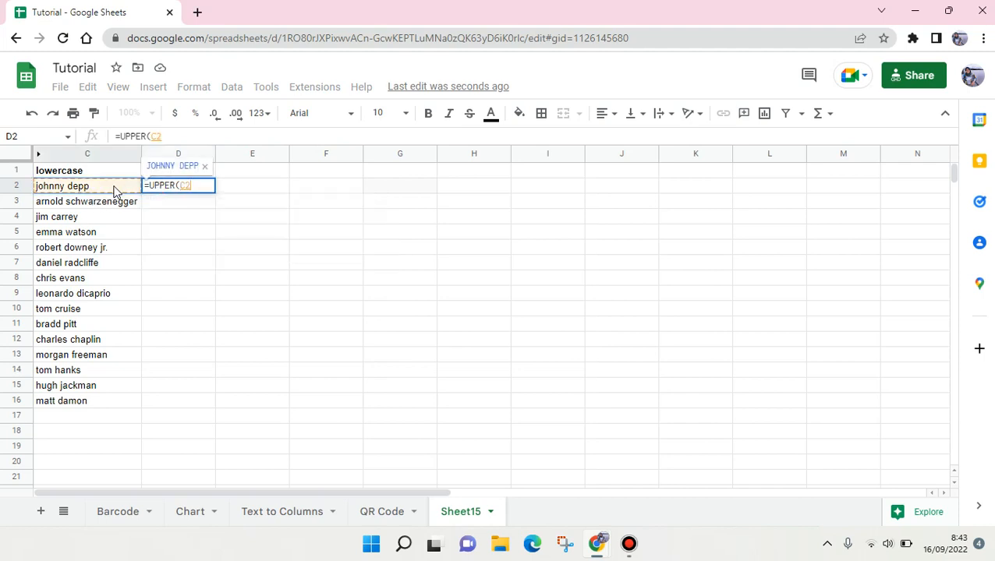
pyautogui.write(')')
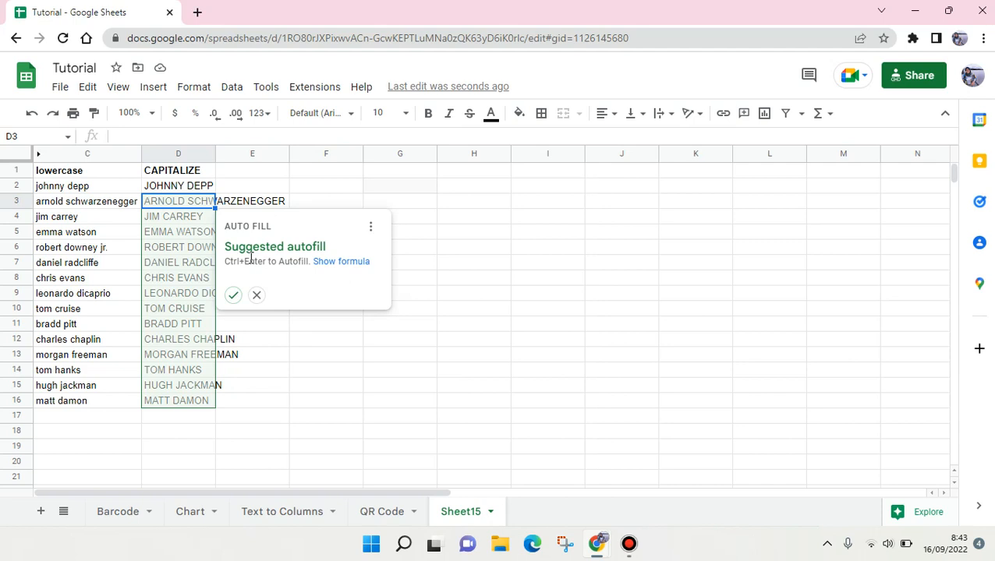
pyautogui.moveTo(234, 295)
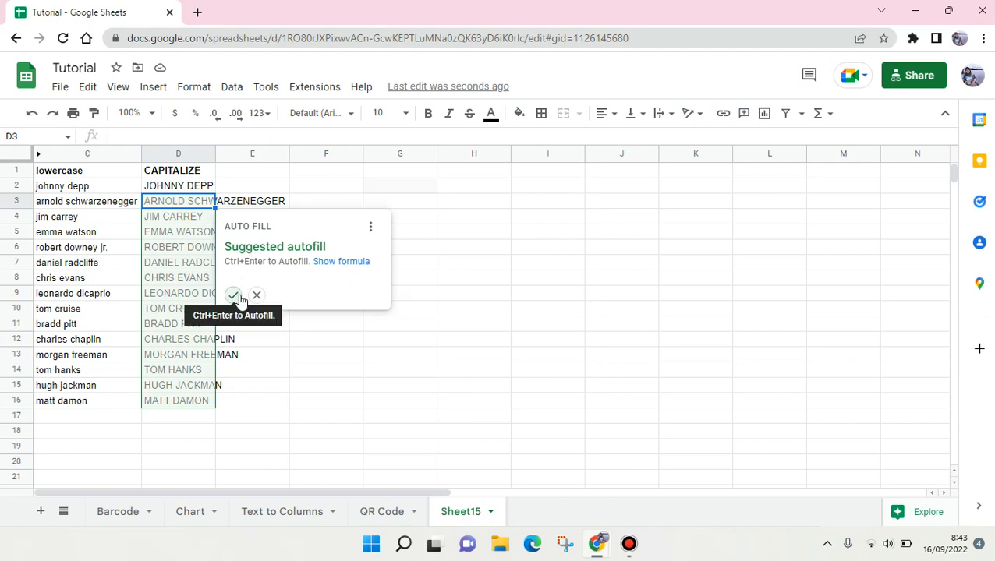
# Accept the suggested autofill to copy the UPPER formula down D3 through D16.
pyautogui.click(234, 296)
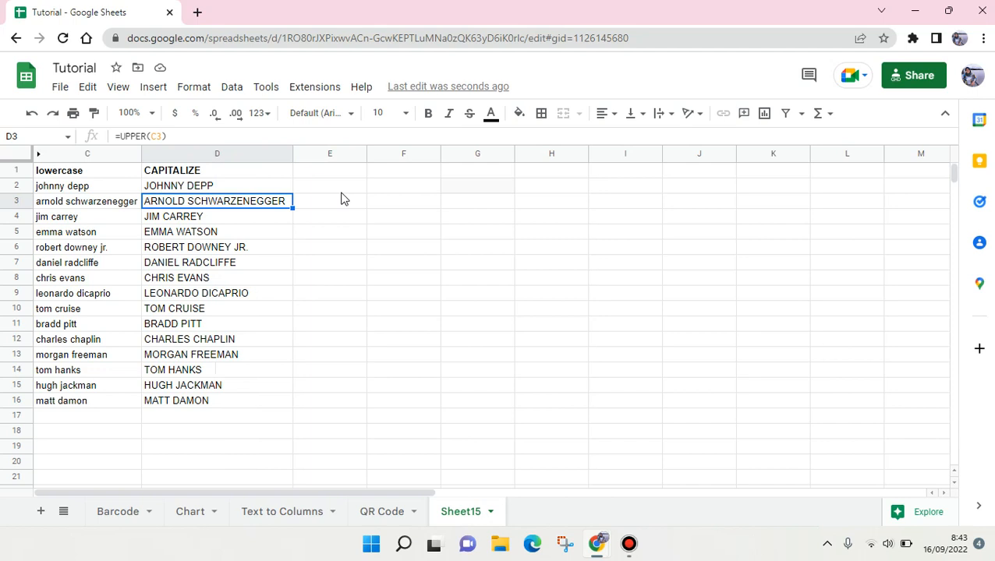
pyautogui.moveTo(700, 521)
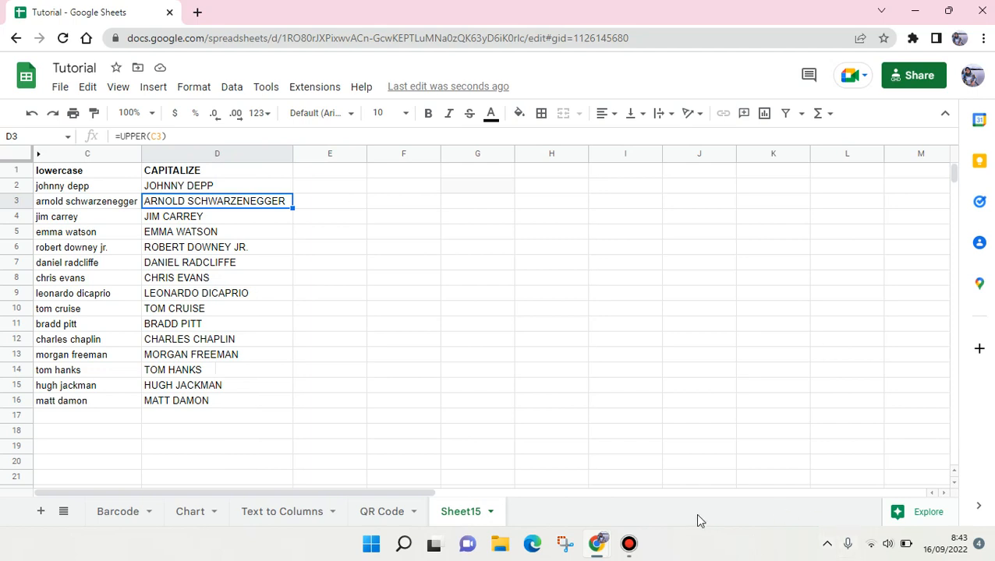